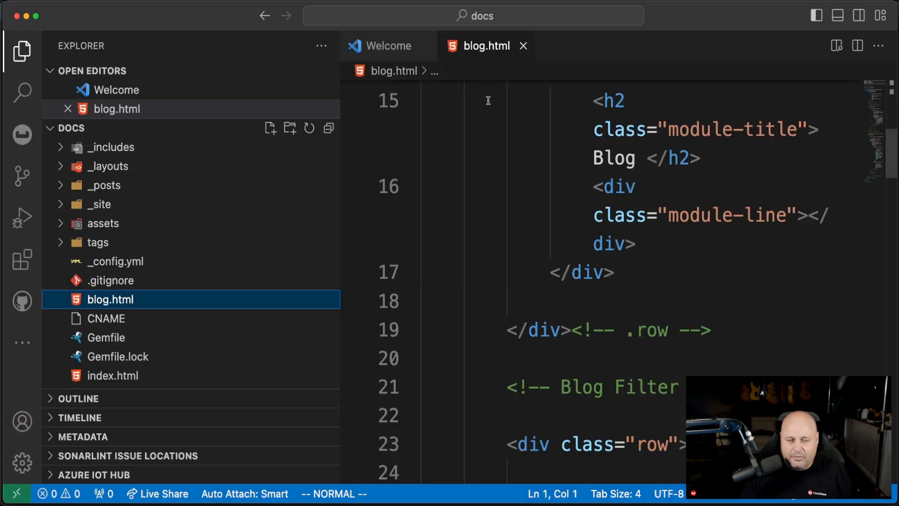
pyautogui.moveTo(519, 98)
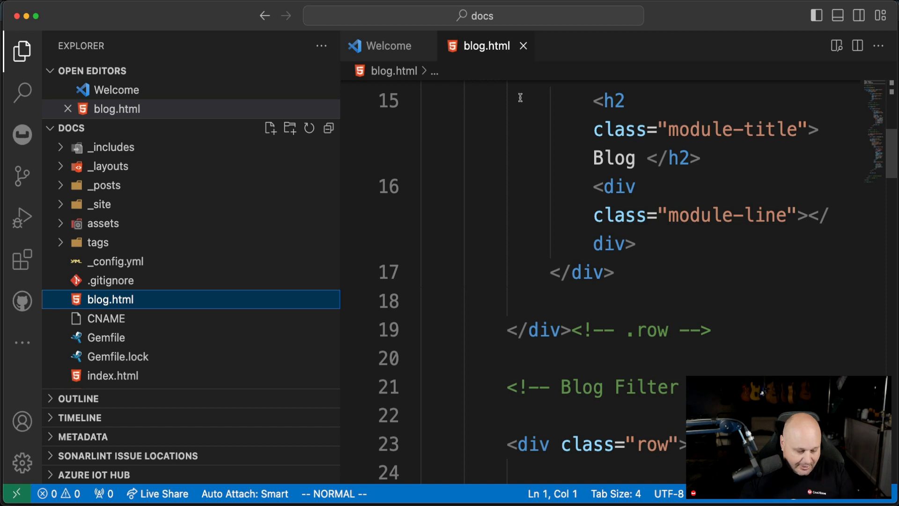
pyautogui.moveTo(720, 32)
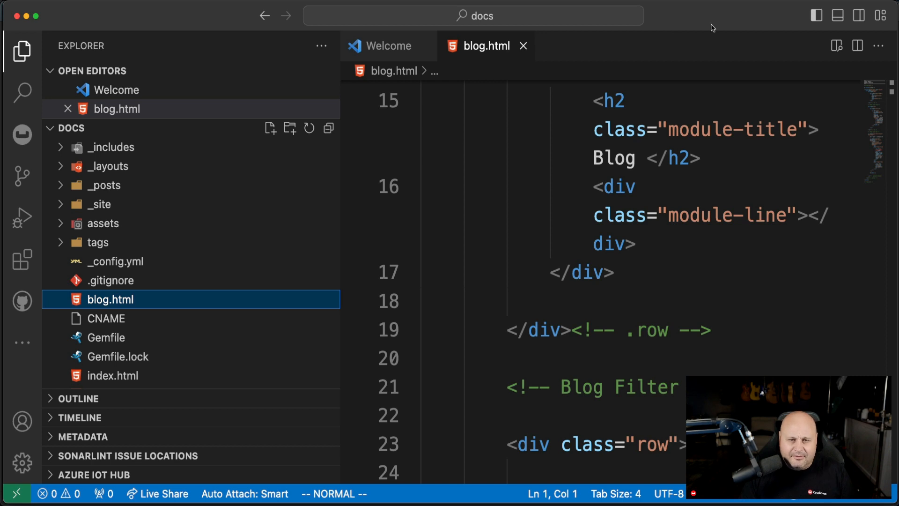
pyautogui.moveTo(696, 22)
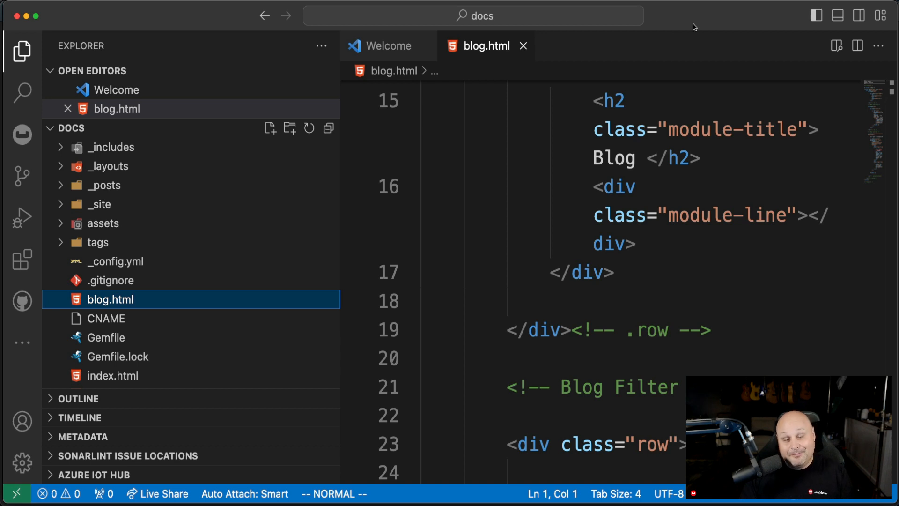
pyautogui.moveTo(701, 114)
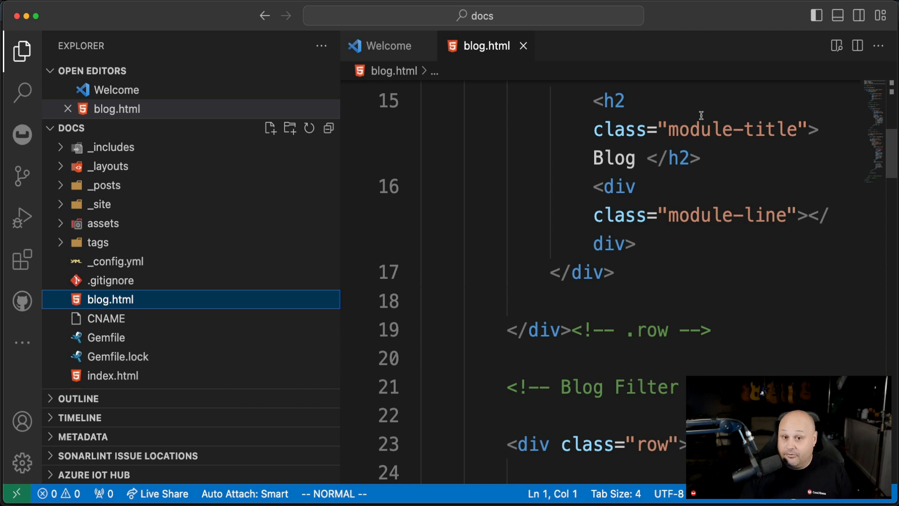
pyautogui.moveTo(619, 129)
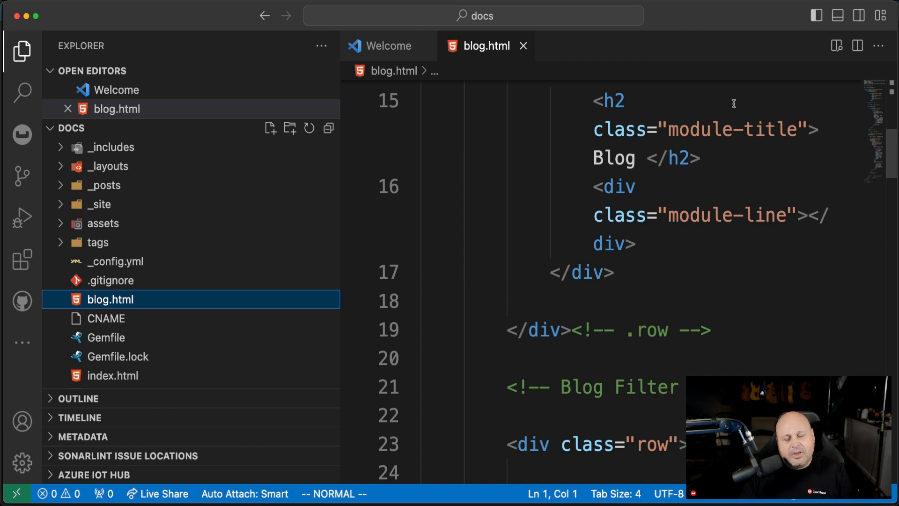
pyautogui.moveTo(690, 117)
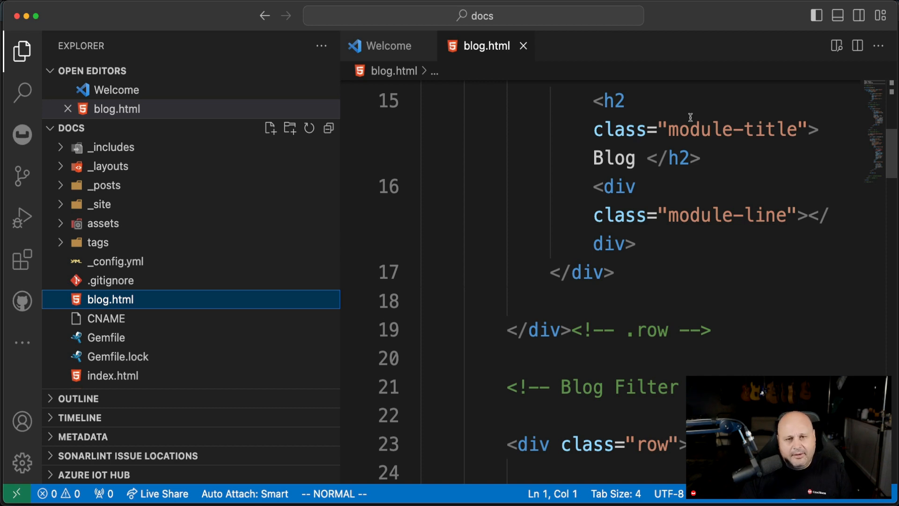
pyautogui.moveTo(679, 254)
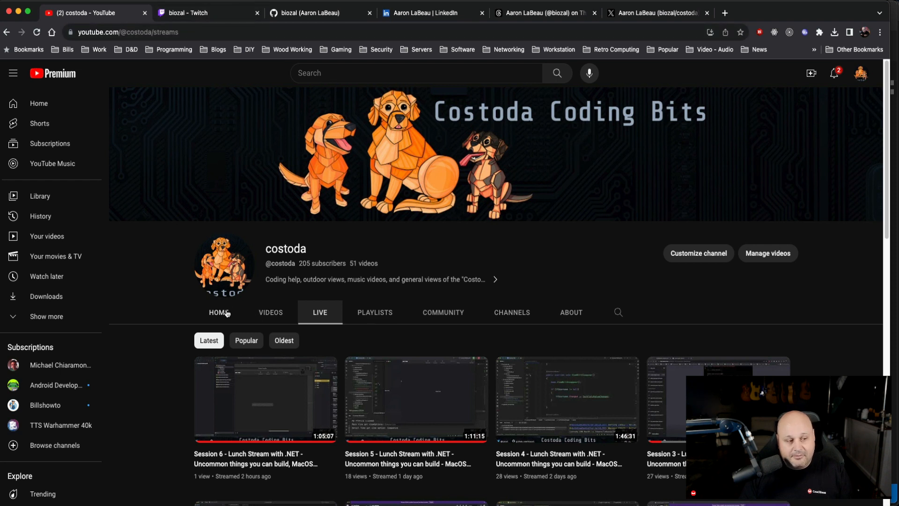
pyautogui.moveTo(240, 311)
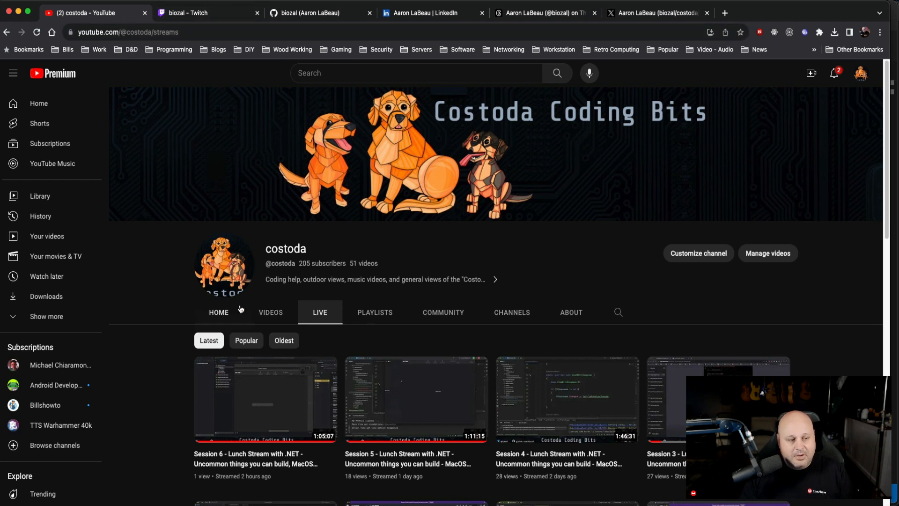
pyautogui.moveTo(258, 314)
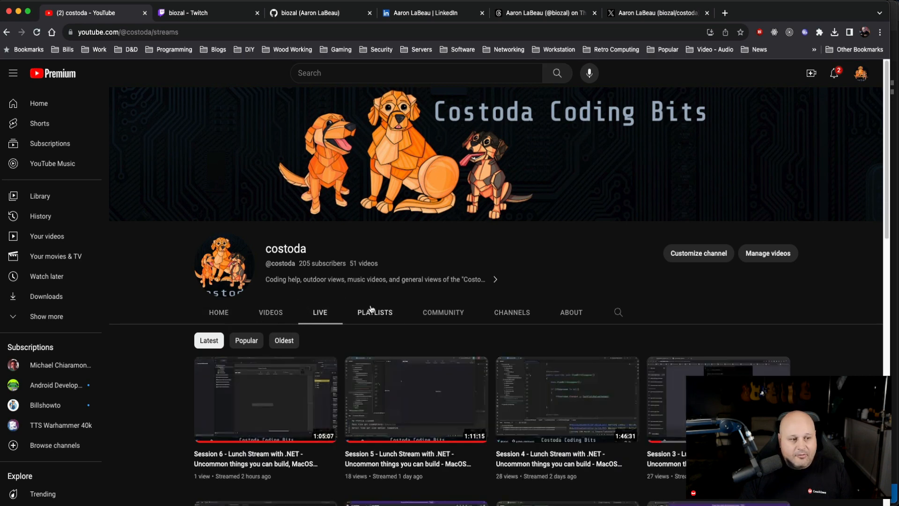
# Step: Show the Costoda Coding Bits channel's created playlists, then move to the Twitch channel page
pyautogui.click(375, 312)
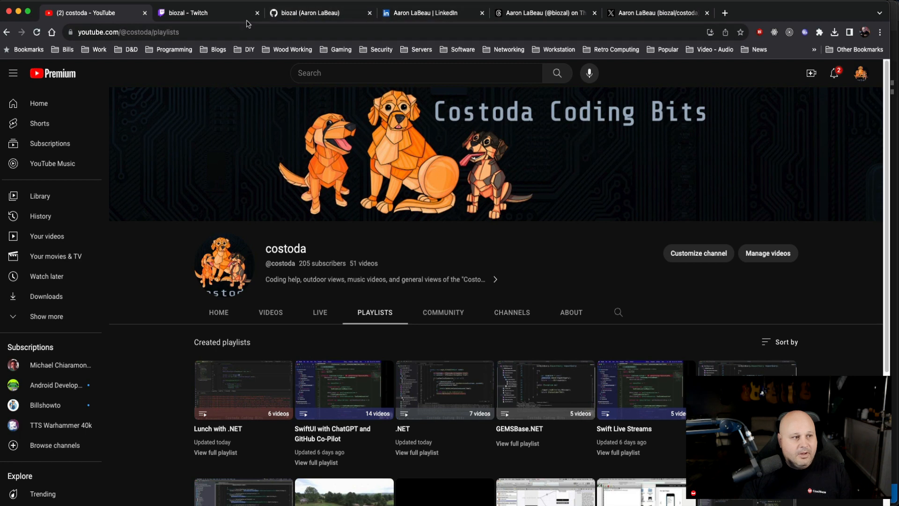
pyautogui.click(206, 13)
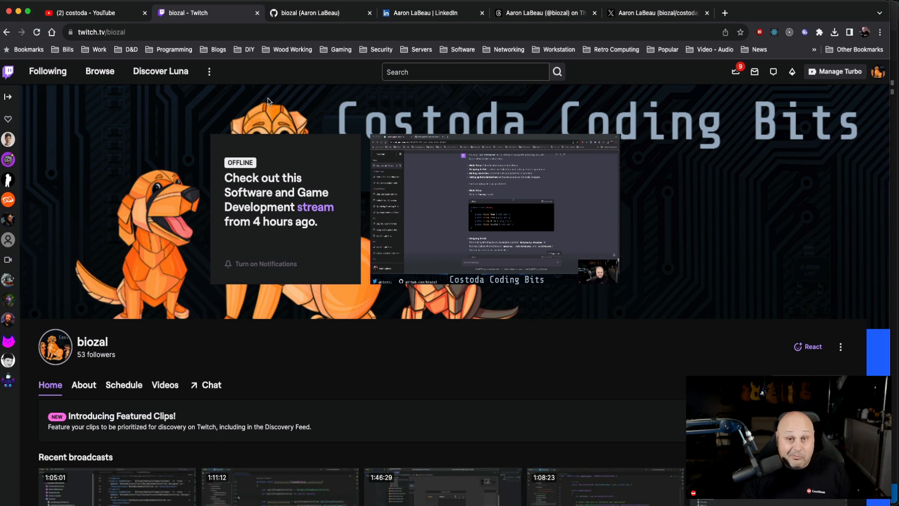
pyautogui.moveTo(311, 111)
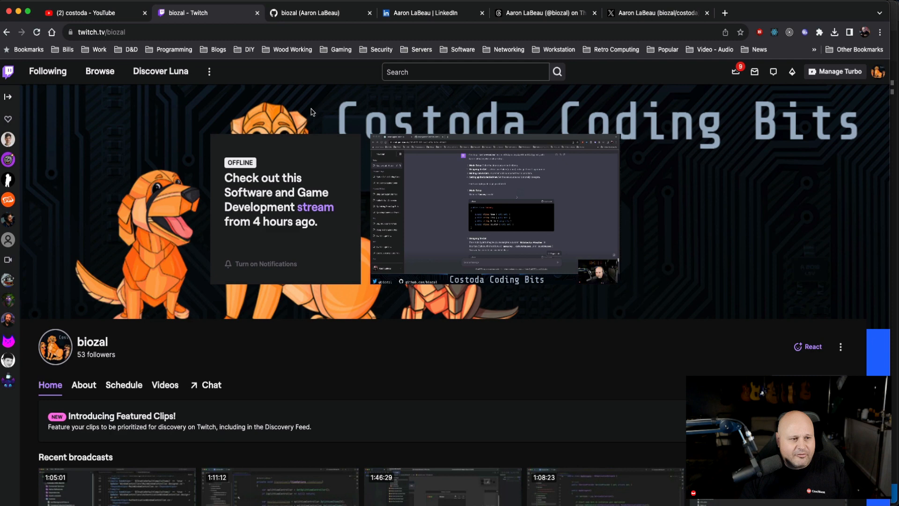
# Step: Move from the Twitch channel page to the creator's GitHub profile
pyautogui.click(310, 12)
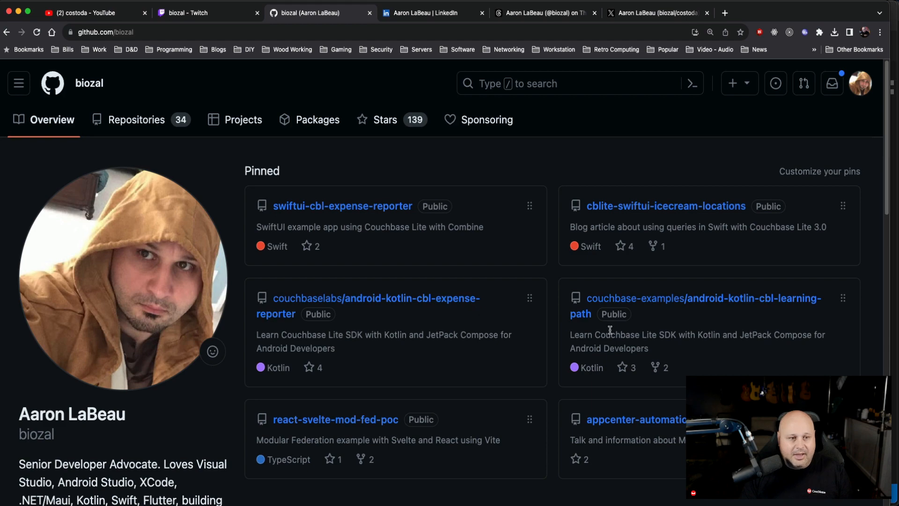
# Step: Review the GitHub profile's contribution activity and list its 34 repositories
pyautogui.scroll(-3)
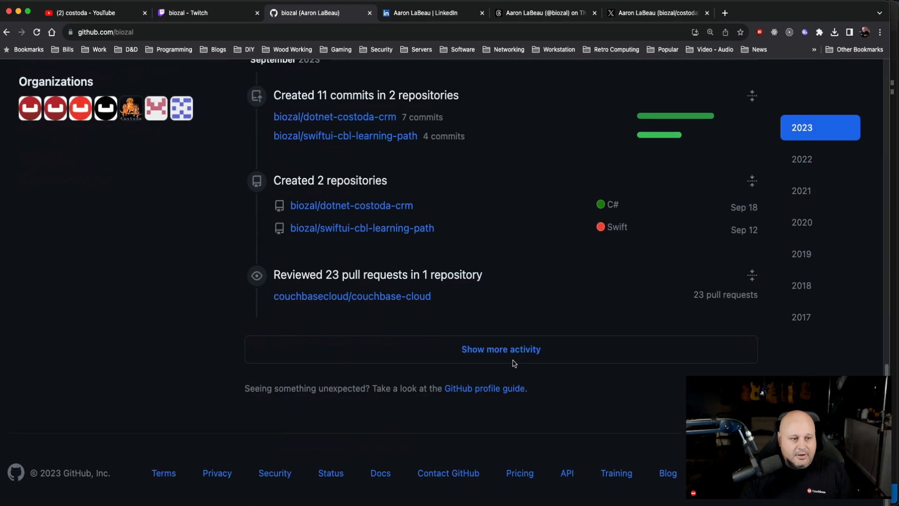
pyautogui.scroll(3)
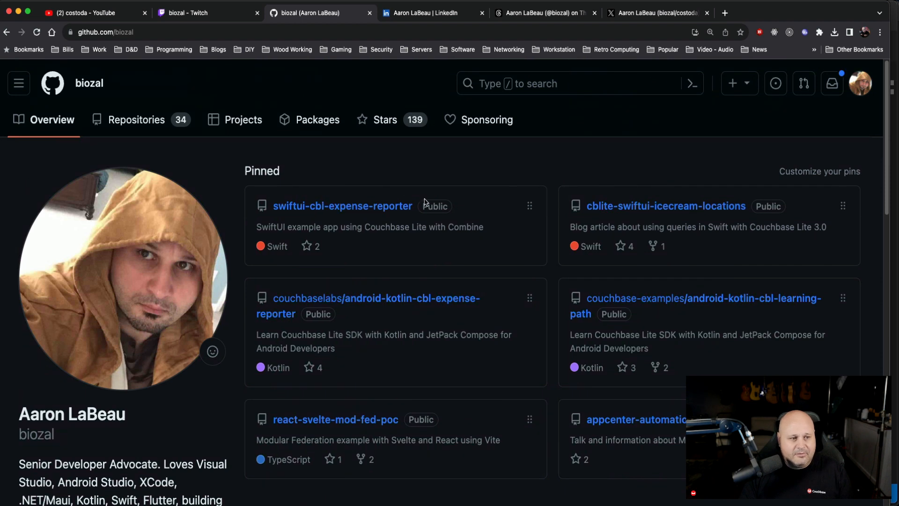
pyautogui.moveTo(135, 138)
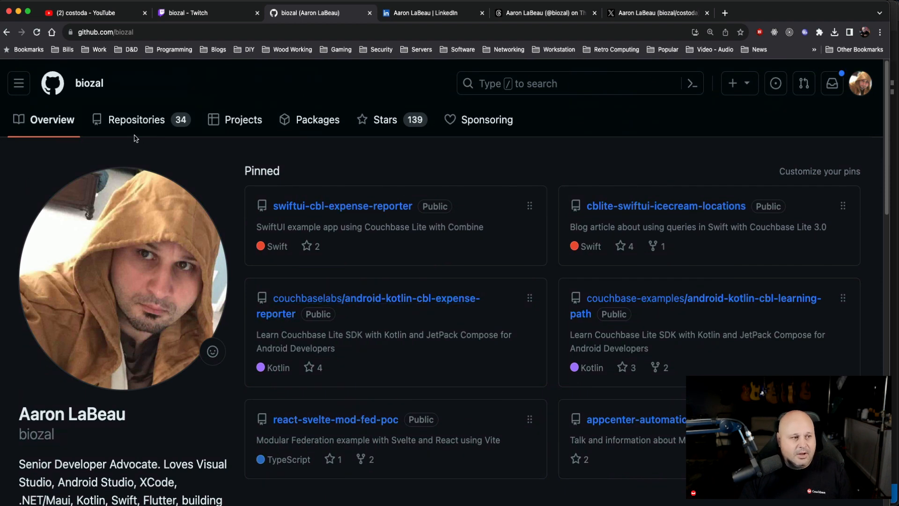
pyautogui.click(136, 119)
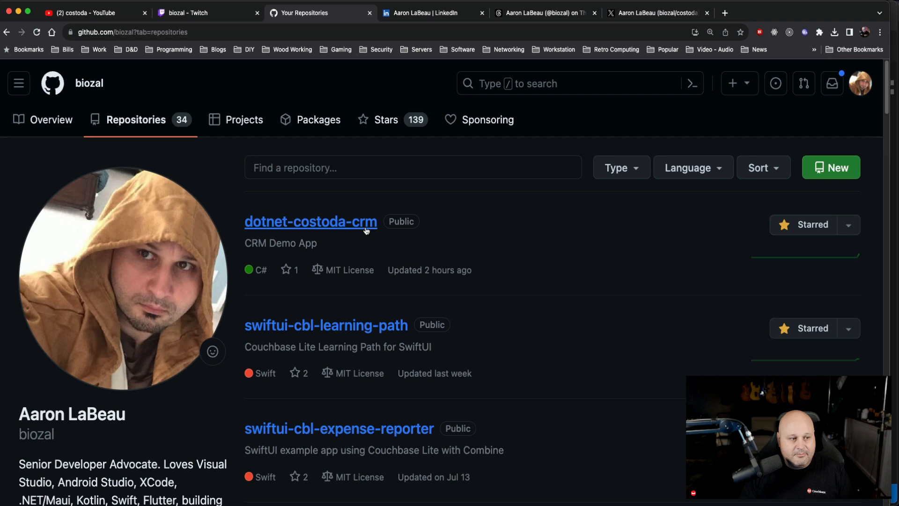
pyautogui.moveTo(522, 366)
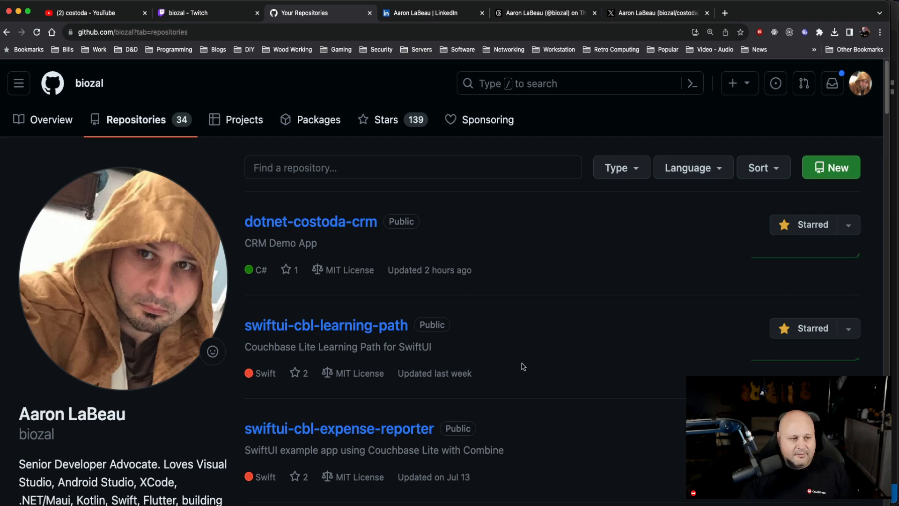
# Step: Browse through the repositories list, then move to the LinkedIn profile page
pyautogui.scroll(-3)
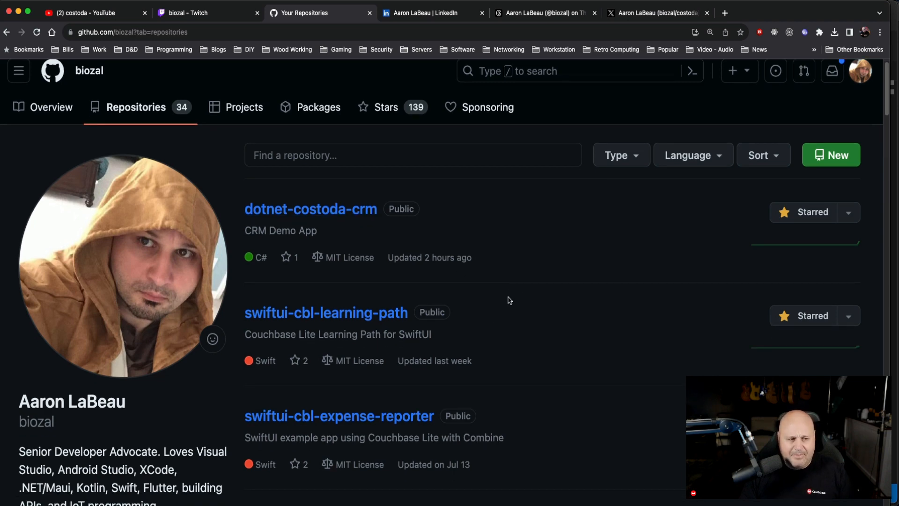
pyautogui.scroll(-3)
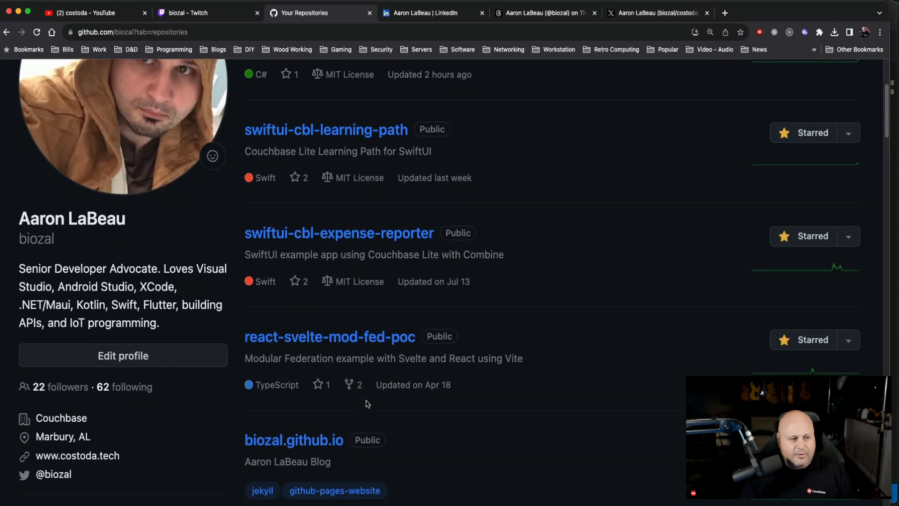
pyautogui.scroll(-3)
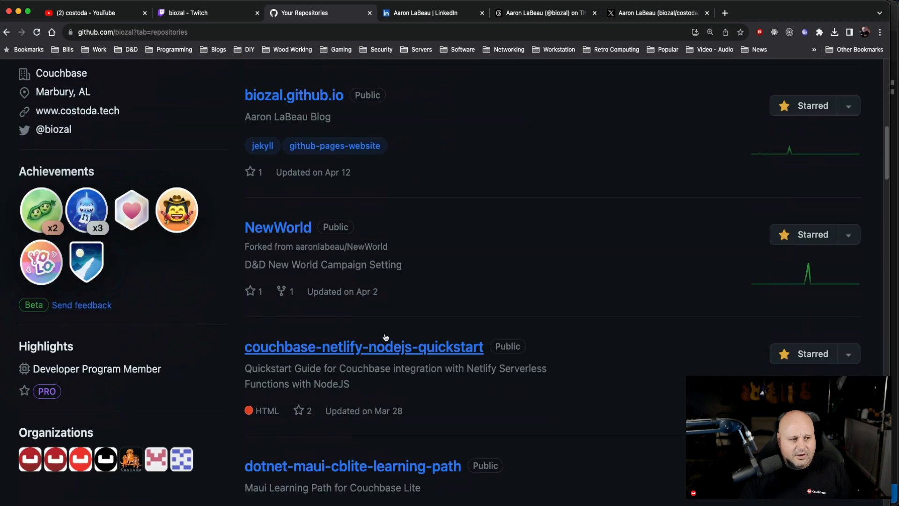
pyautogui.scroll(3)
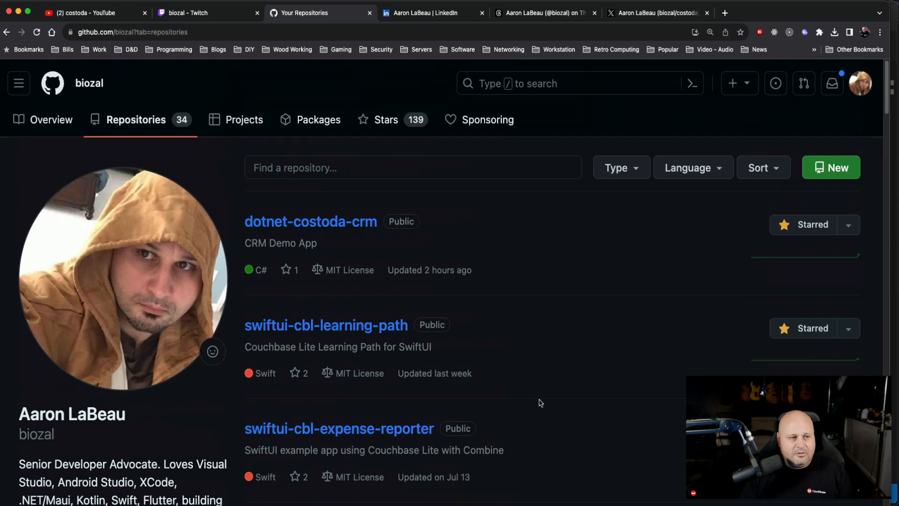
pyautogui.moveTo(359, 147)
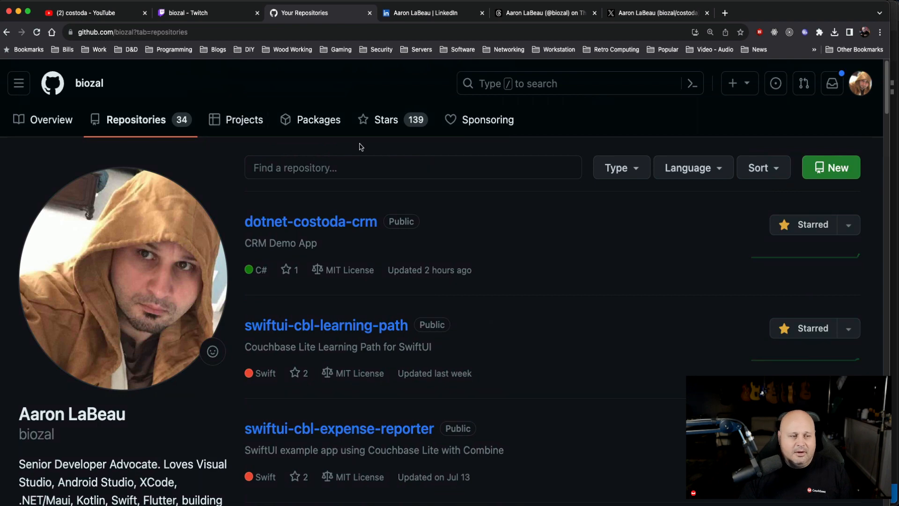
pyautogui.click(429, 12)
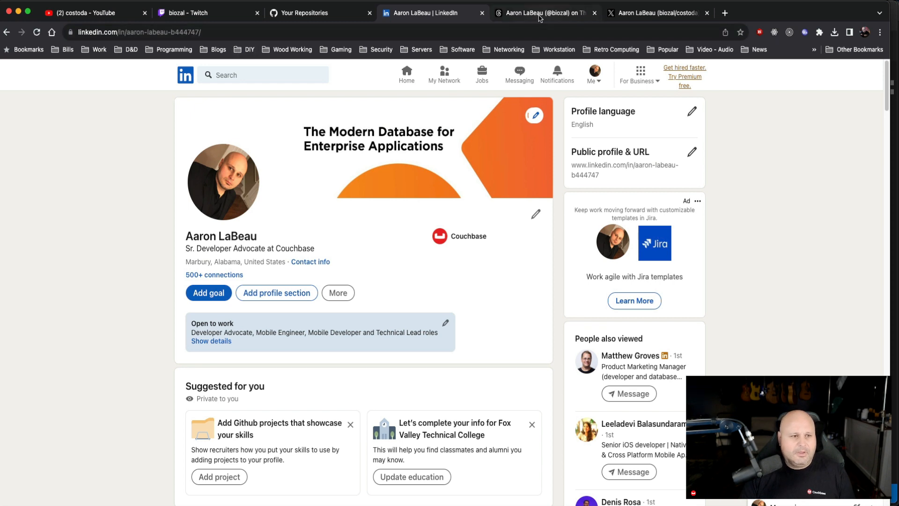
# Step: Move from the LinkedIn profile to the Threads profile, then to the X profile
pyautogui.click(542, 12)
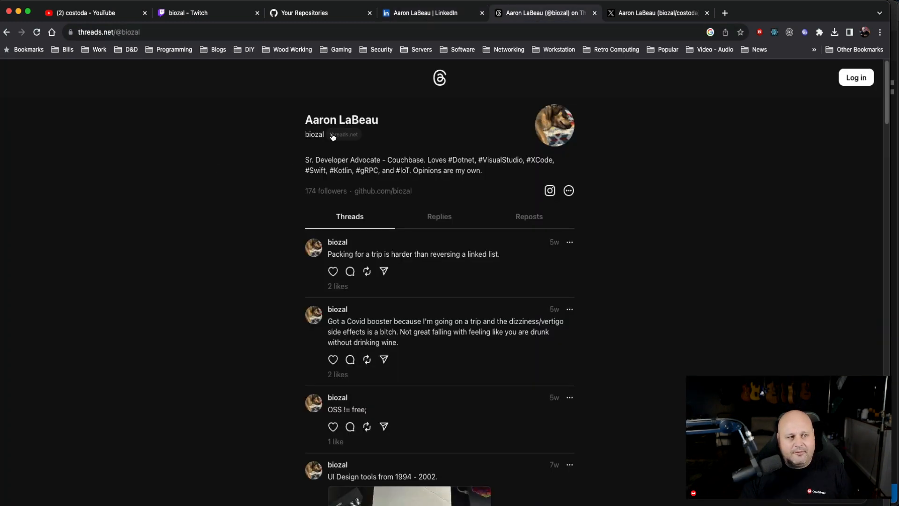
pyautogui.moveTo(583, 48)
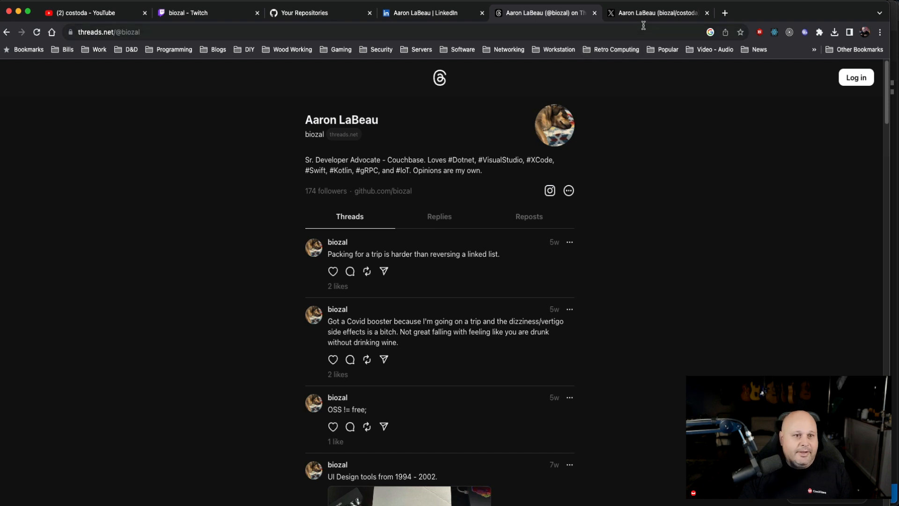
pyautogui.click(654, 12)
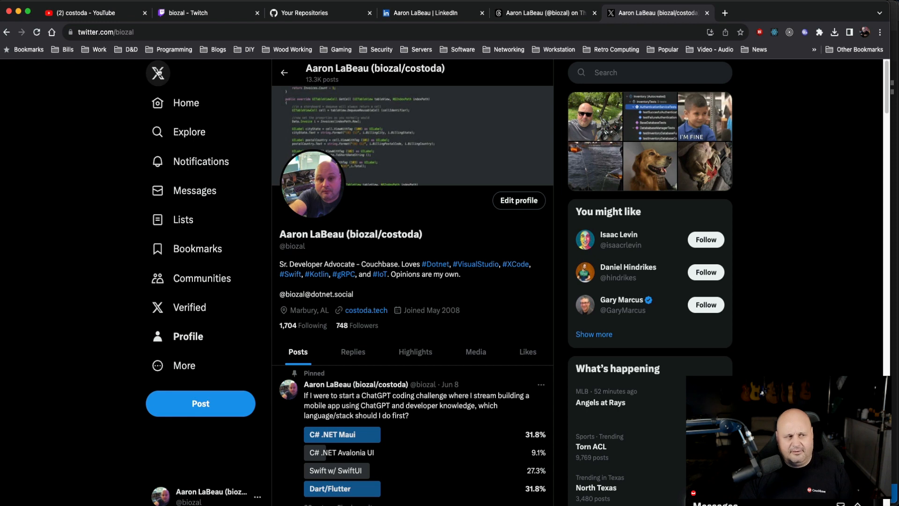
pyautogui.moveTo(361, 211)
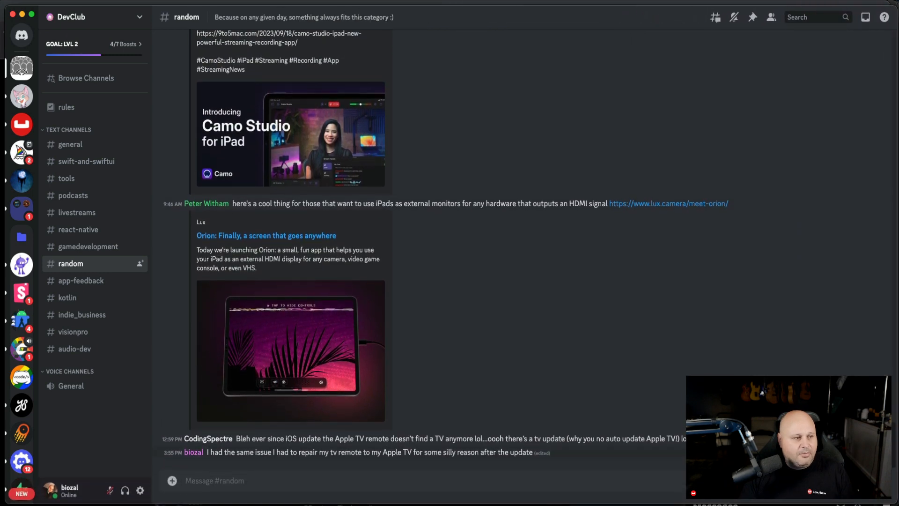
pyautogui.moveTo(87, 161)
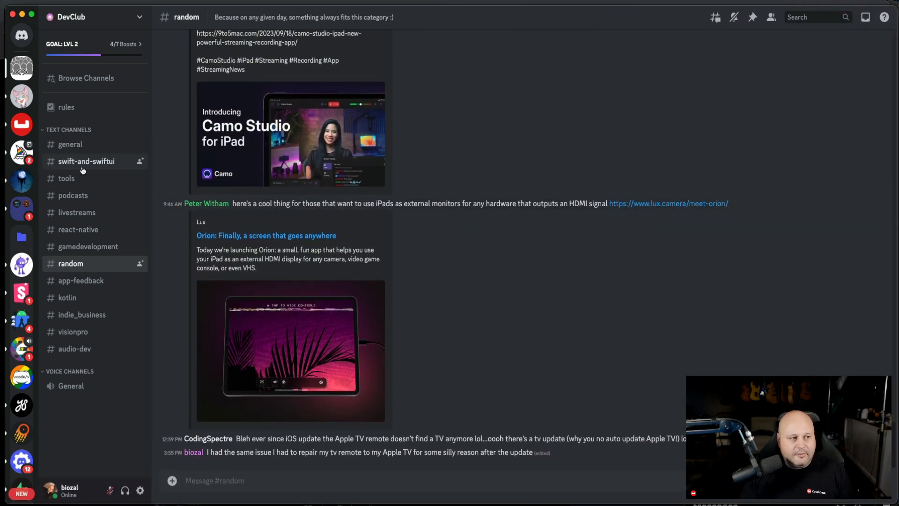
pyautogui.moveTo(76, 213)
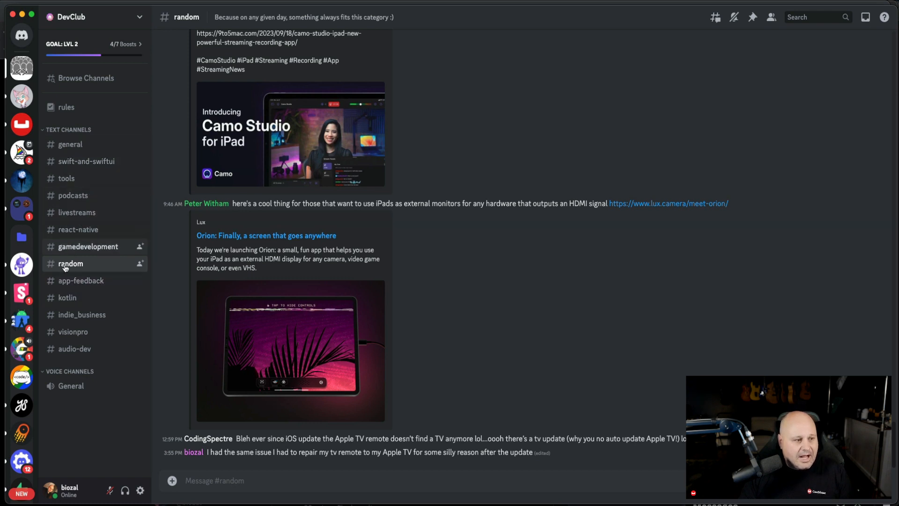
pyautogui.moveTo(94, 123)
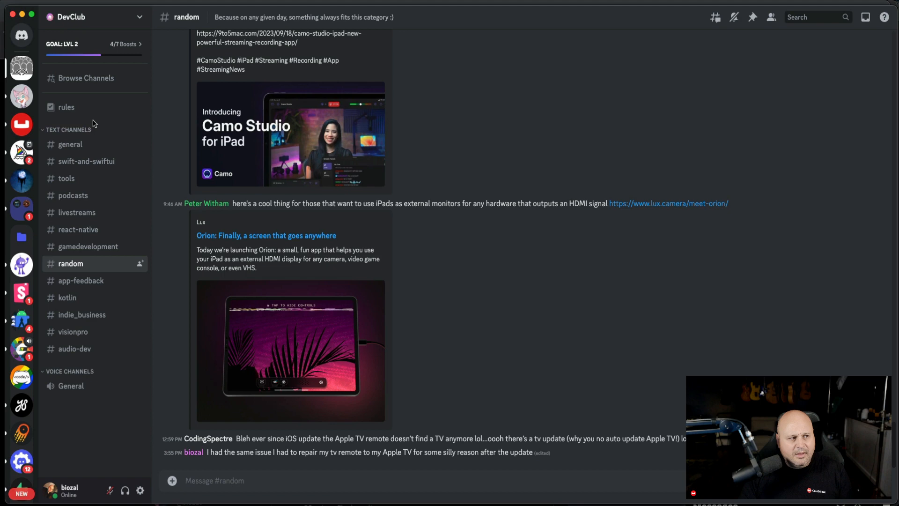
pyautogui.moveTo(21, 125)
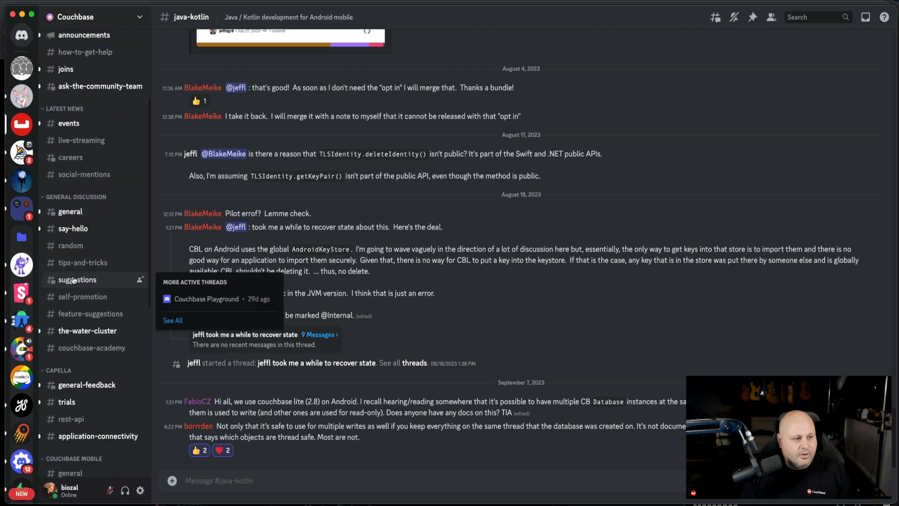
pyautogui.moveTo(22, 264)
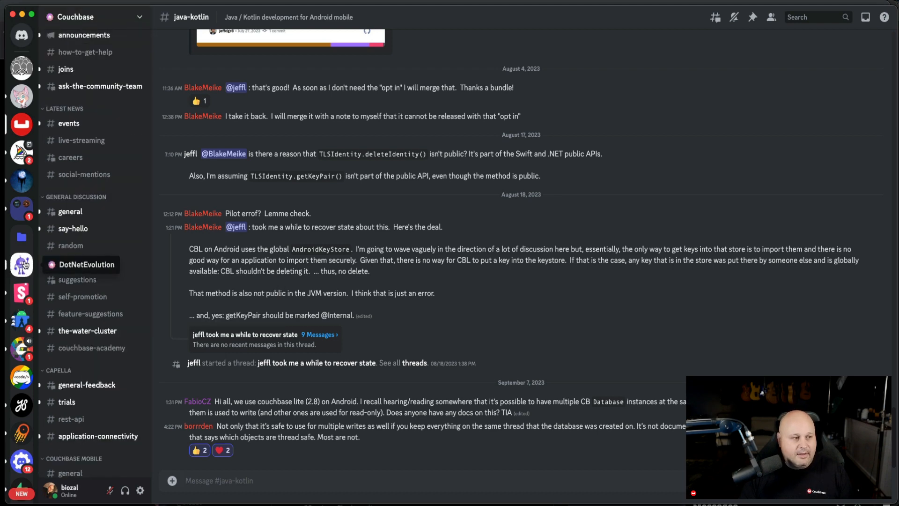
# Step: Show the DotNetEvolution server's #apple channel discussion about WinForms on macOS
pyautogui.click(22, 264)
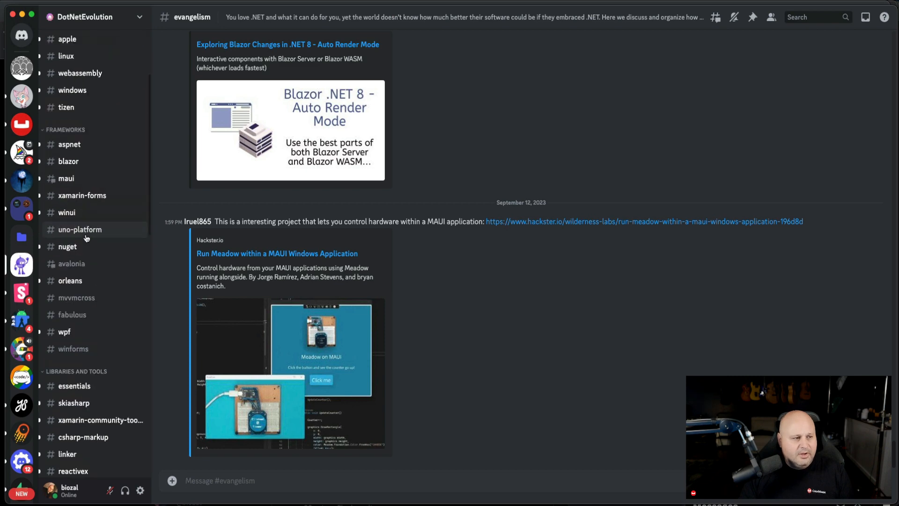
pyautogui.scroll(-3)
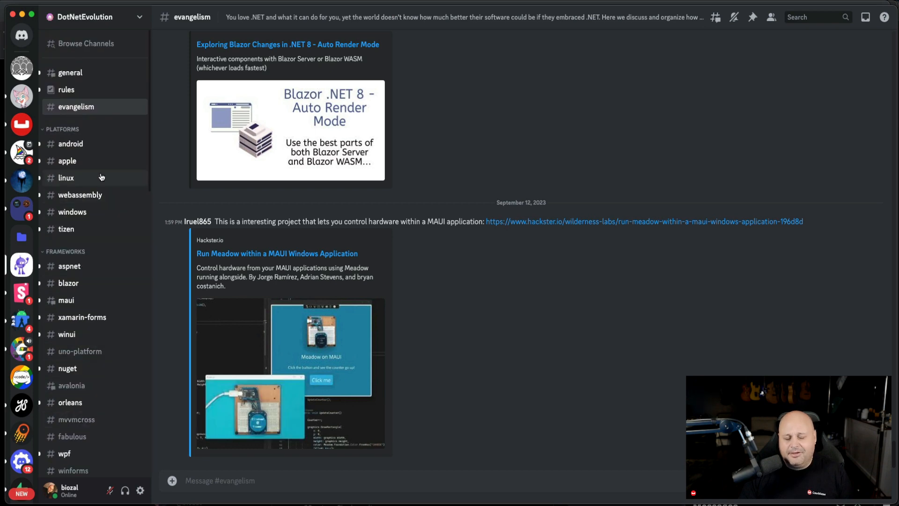
pyautogui.click(68, 160)
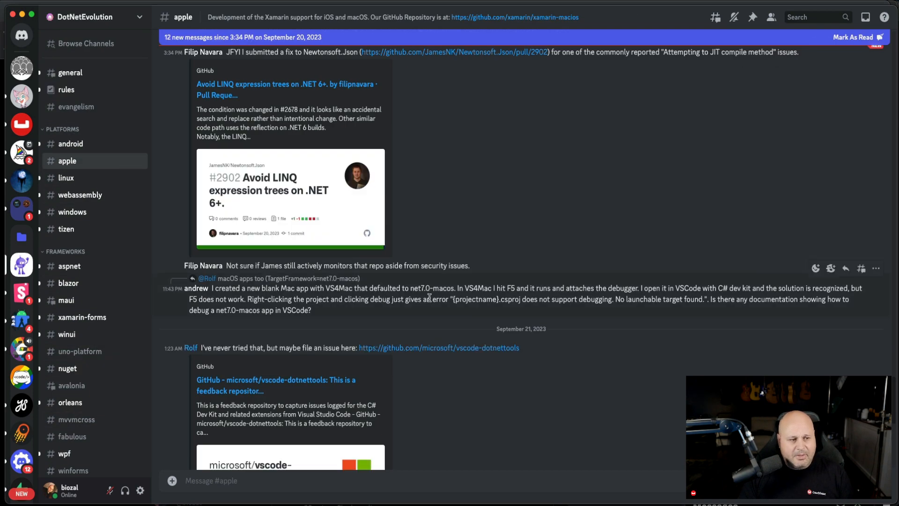
pyautogui.scroll(-3)
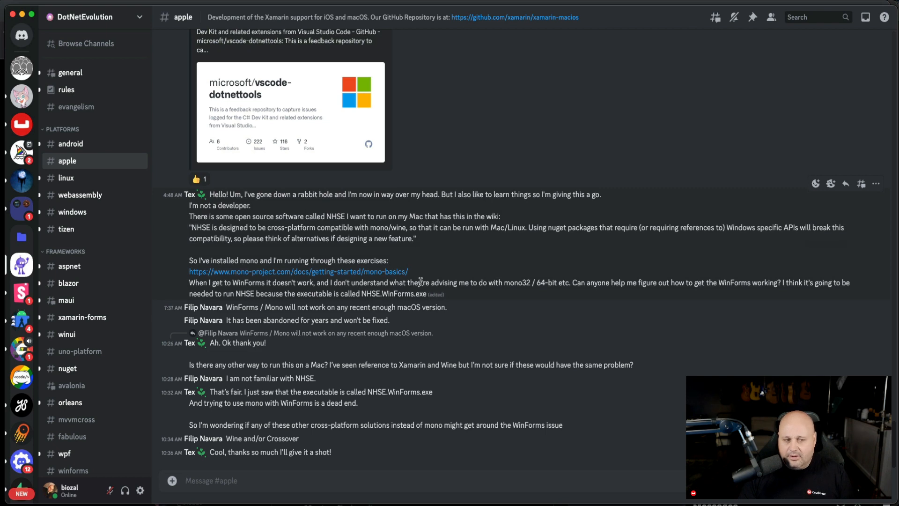
pyautogui.moveTo(451, 270)
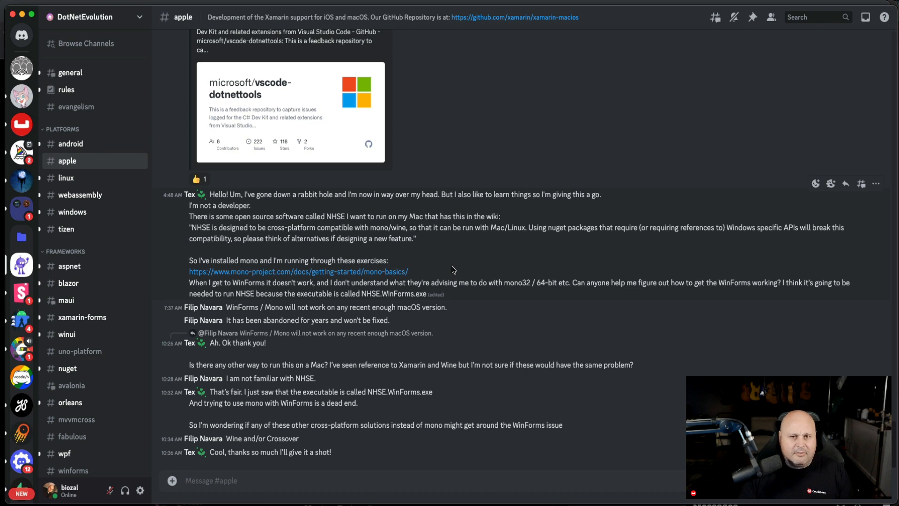
pyautogui.moveTo(559, 245)
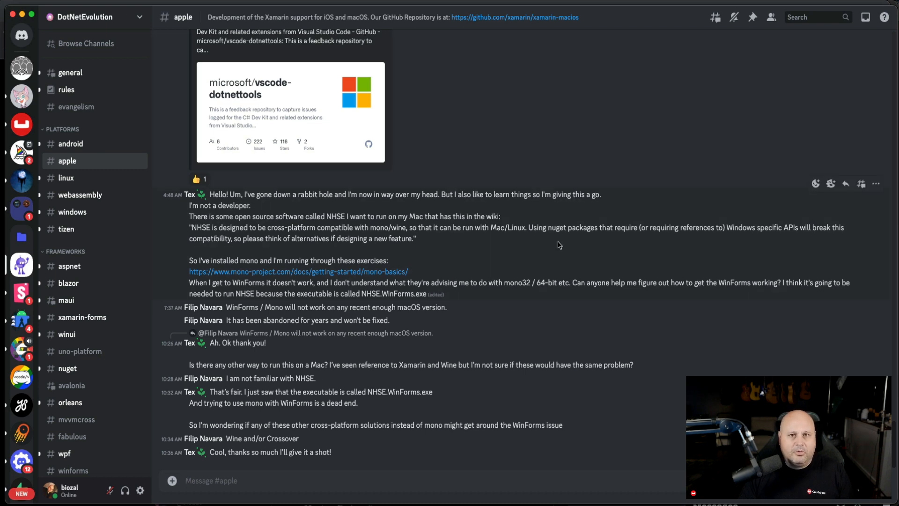
pyautogui.moveTo(486, 189)
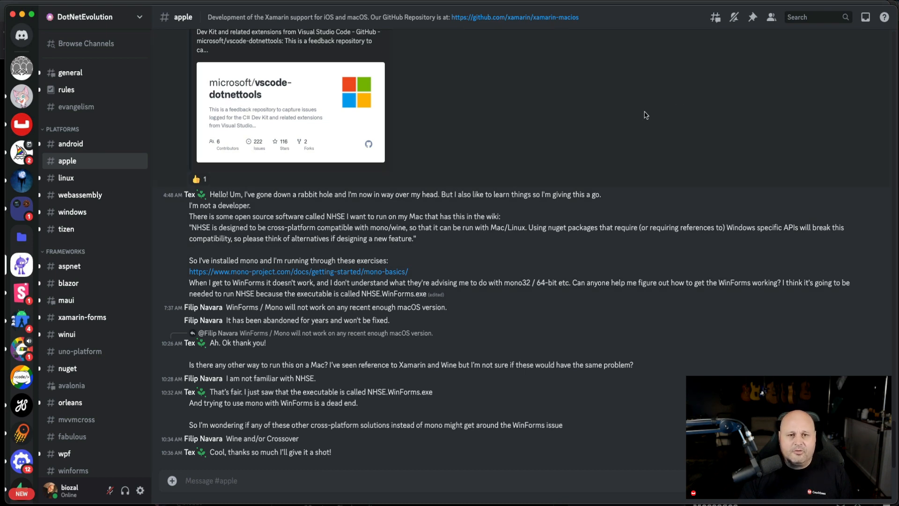
pyautogui.moveTo(580, 85)
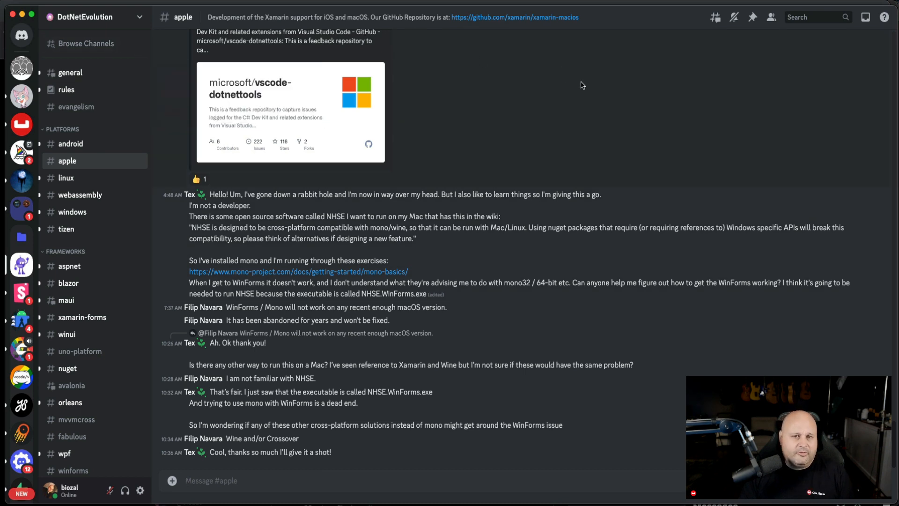
pyautogui.moveTo(644, 233)
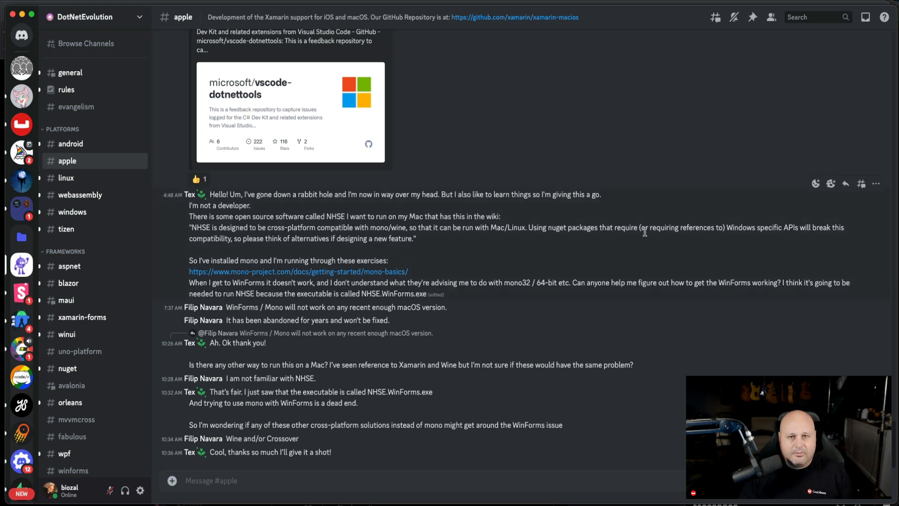
pyautogui.moveTo(487, 63)
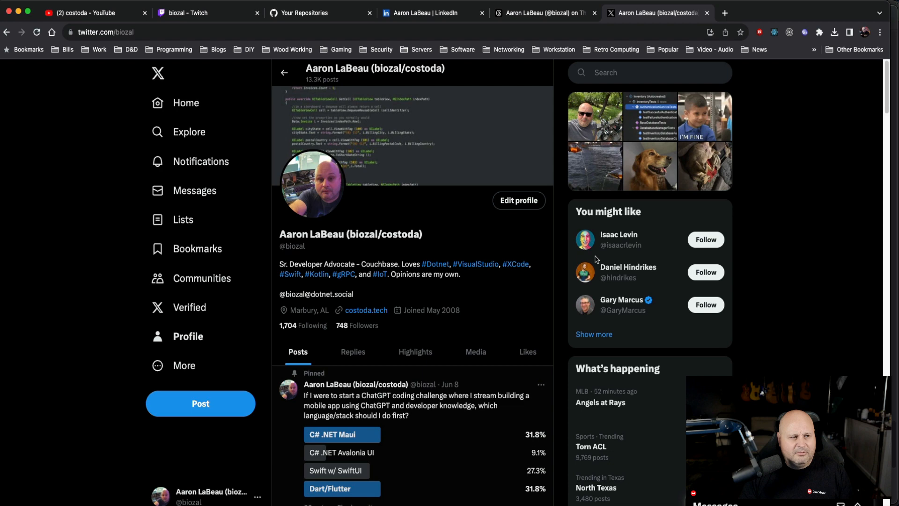
# Step: Return to the Twitch channel page with the Costoda Coding Bits banner in Chrome
pyautogui.click(184, 13)
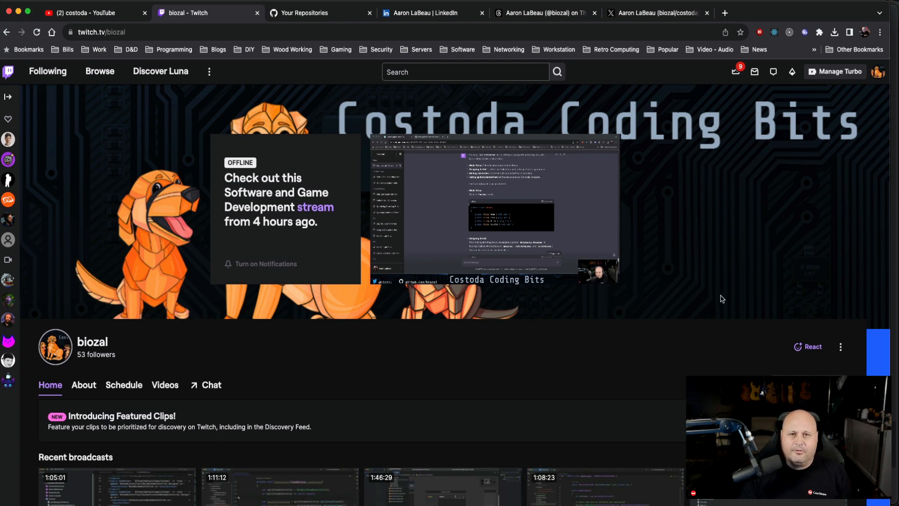
pyautogui.moveTo(676, 307)
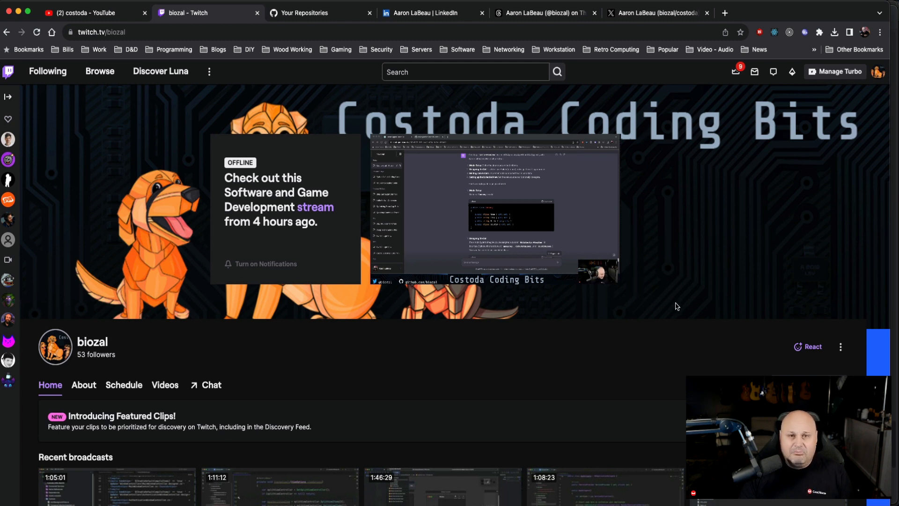
pyautogui.moveTo(626, 384)
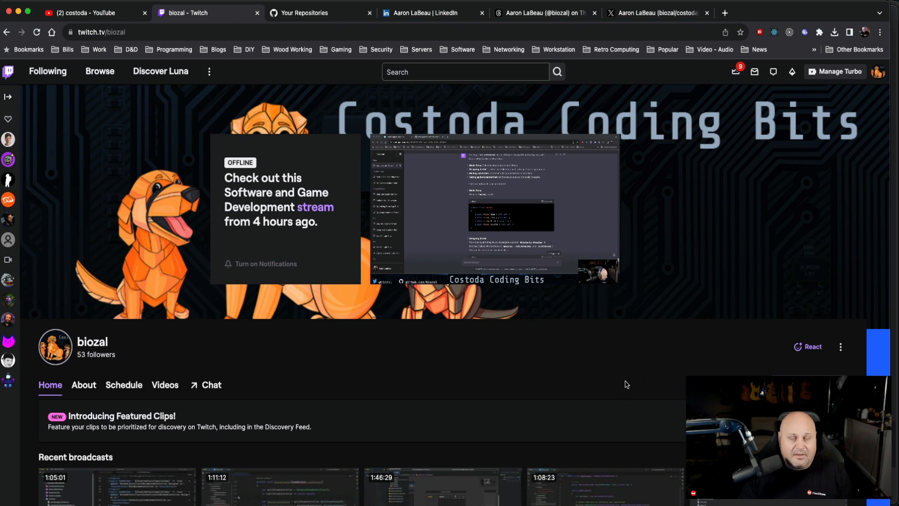
pyautogui.moveTo(698, 370)
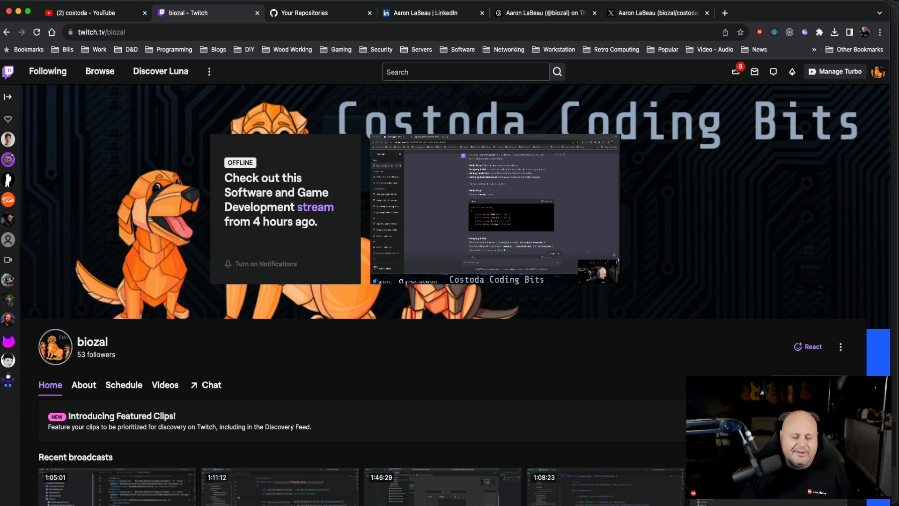
pyautogui.moveTo(645, 214)
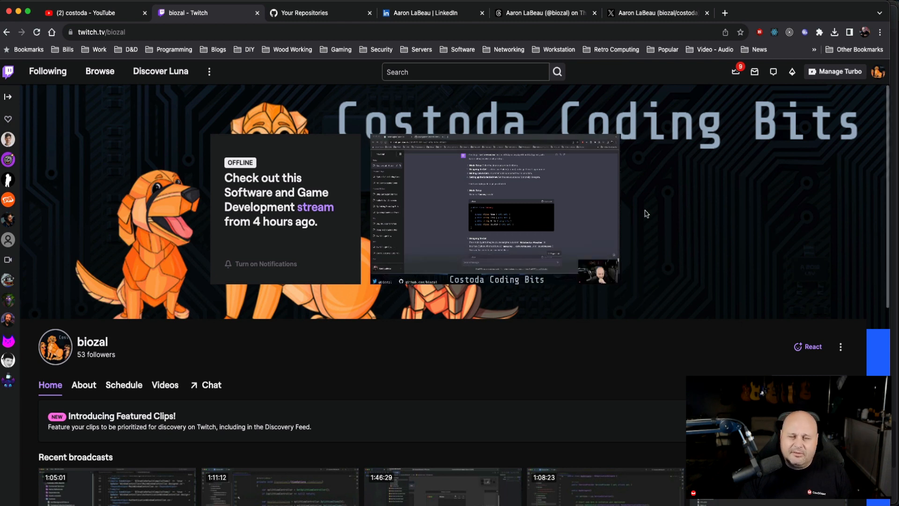
pyautogui.moveTo(754, 256)
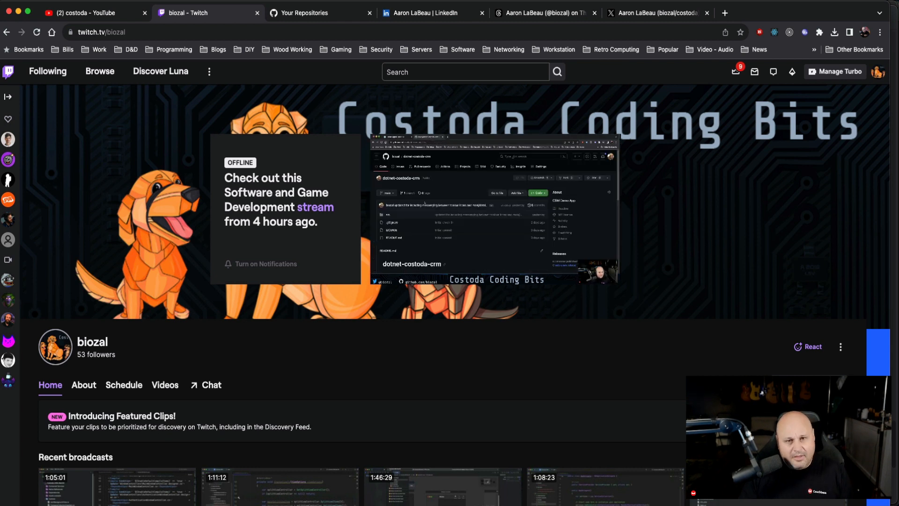
pyautogui.moveTo(600, 314)
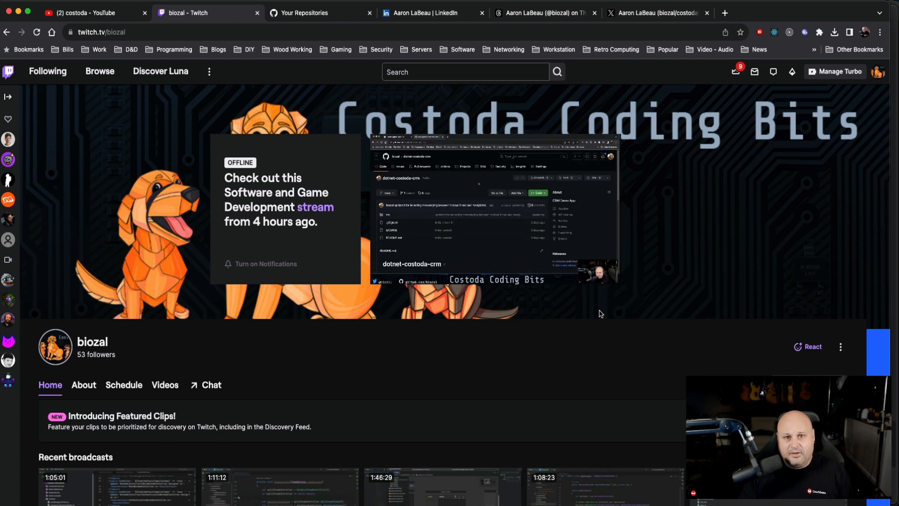
pyautogui.moveTo(683, 289)
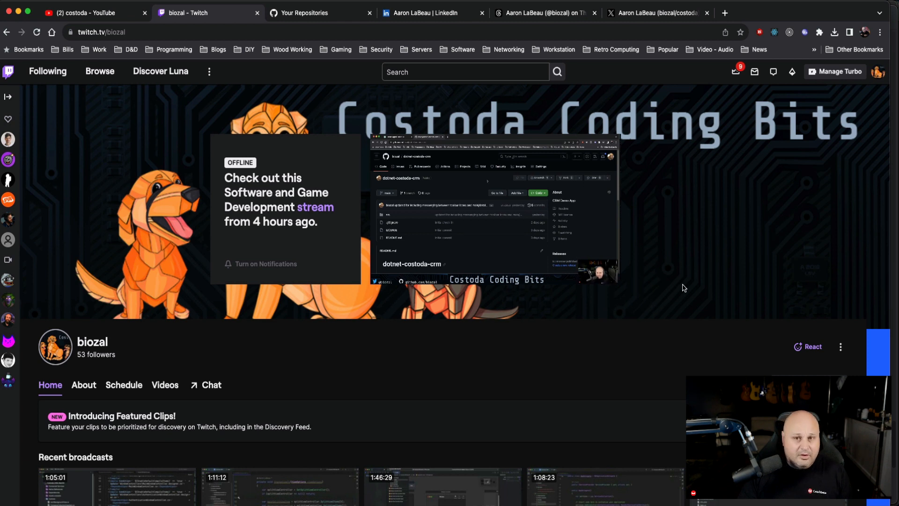
pyautogui.moveTo(702, 273)
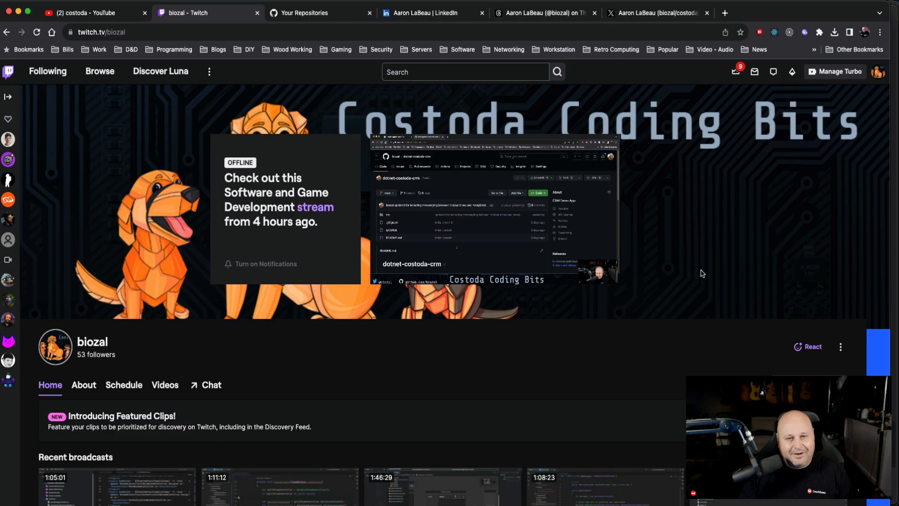